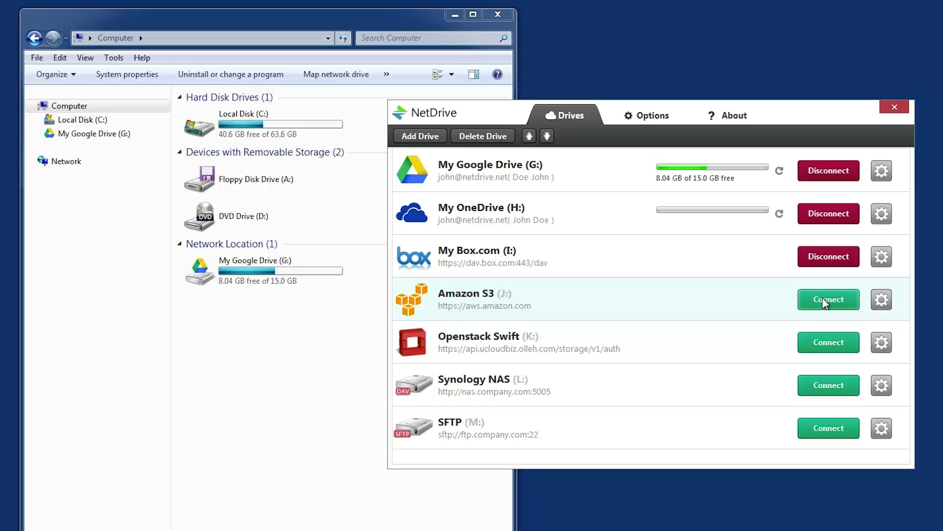
Connect the Amazon S3 drive and toggle the Synology NAS drive connection.
left_click(828, 298)
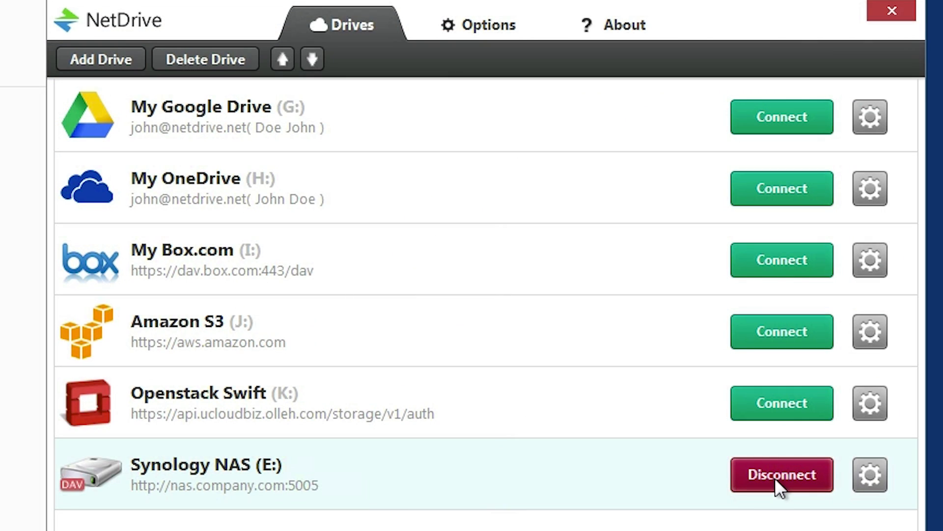
left_click(781, 473)
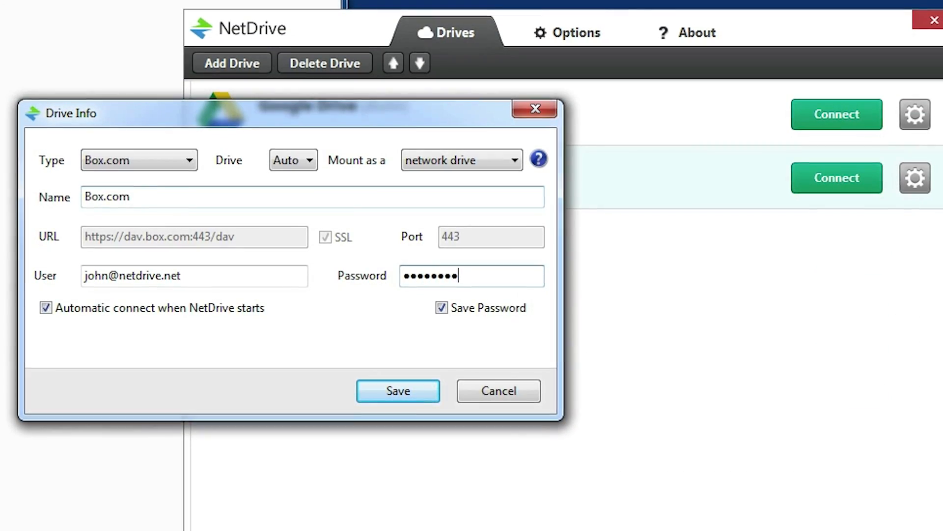
Save the Box.com drive settings and connect the new cloud drives, entering the password.
left_click(397, 390)
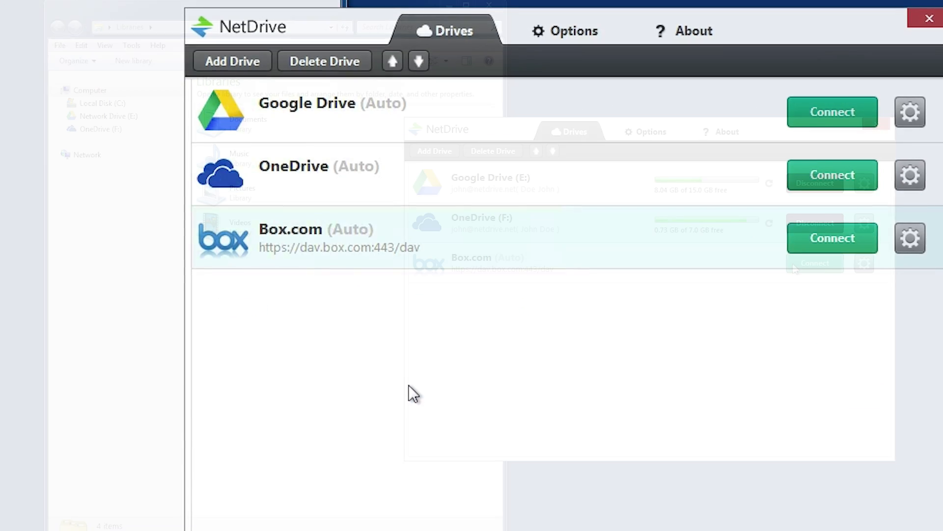
left_click(830, 238)
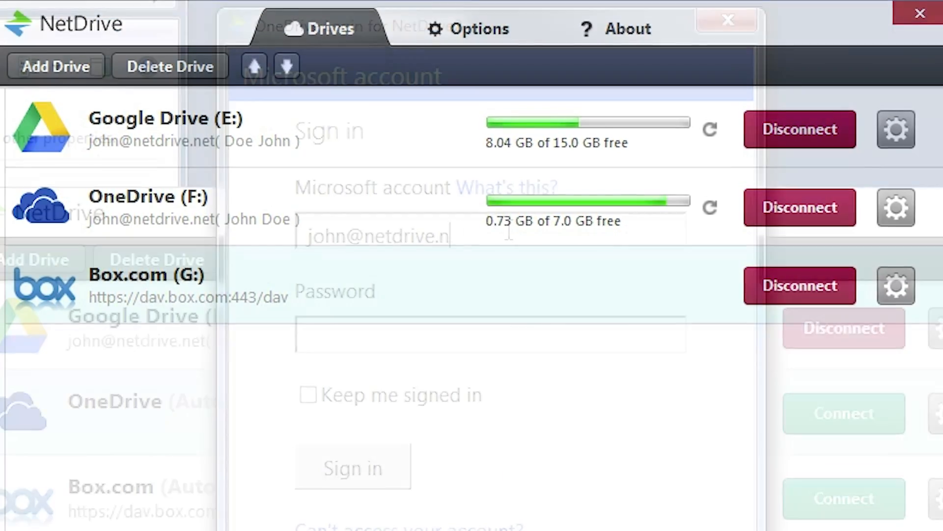
type("••••••")
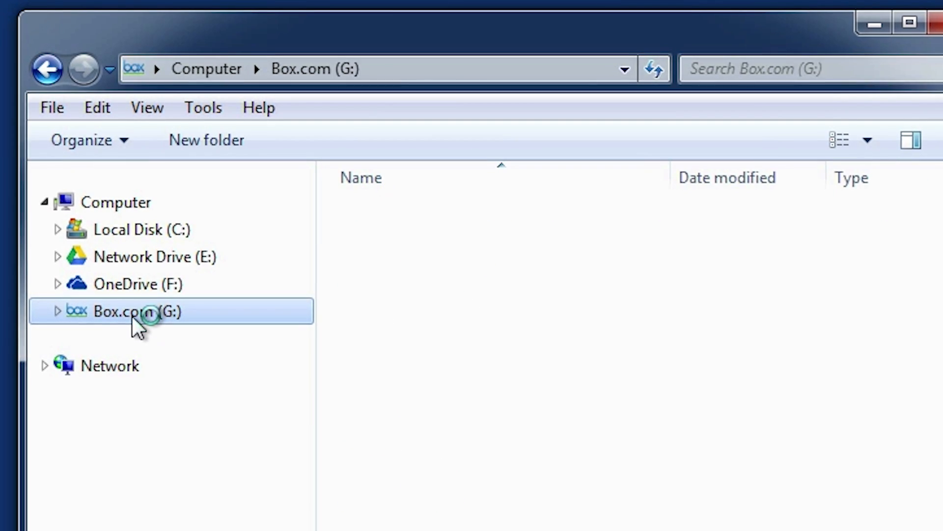
Copy the Sweet Dreams audio file from Box.com (G:) to Local Disk (C:) and preview the Wildlife video.
left_click(137, 312)
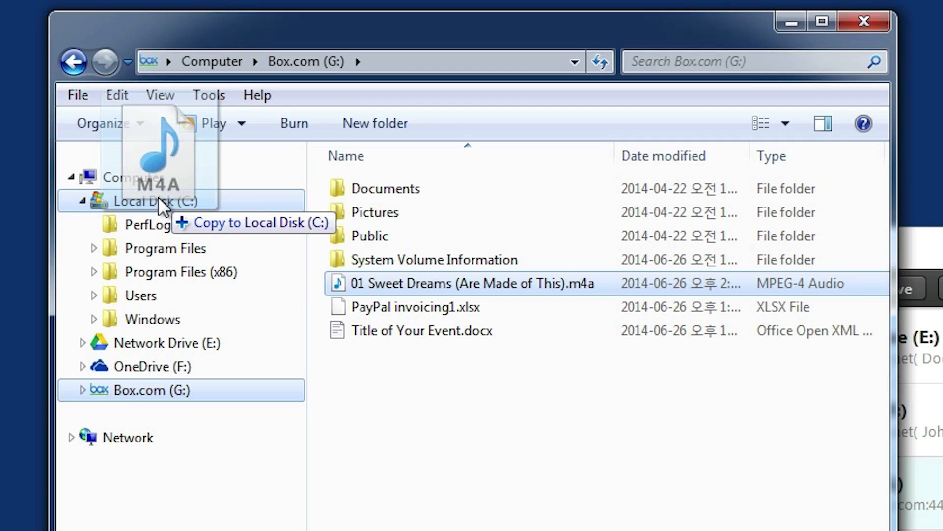
left_click_drag(162, 204, 144, 307)
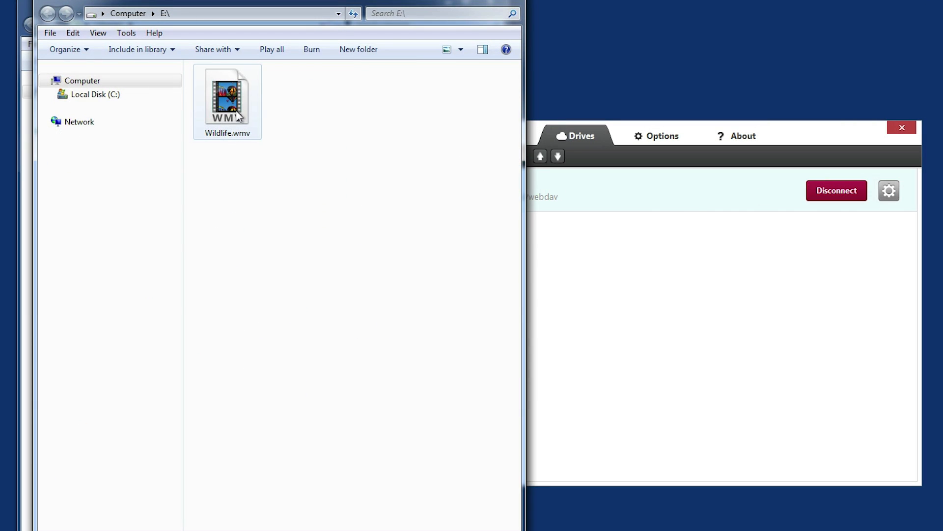
double_click(227, 98)
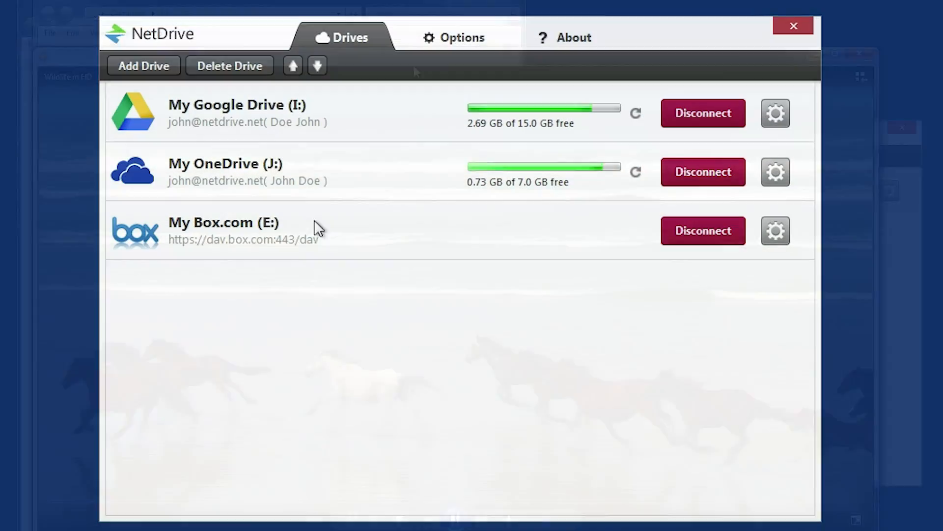
Add a new SFTP drive in NetDrive, save it and connect it as F:.
left_click(144, 66)
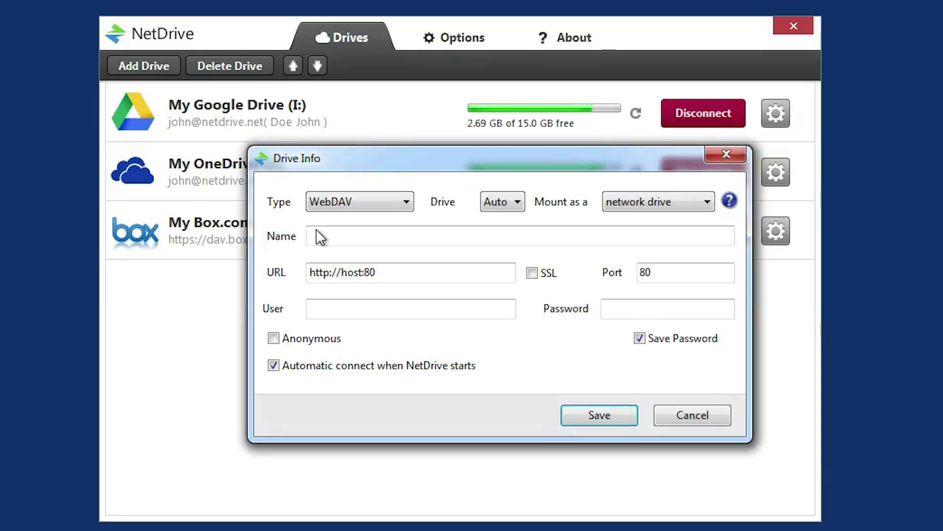
left_click(359, 201)
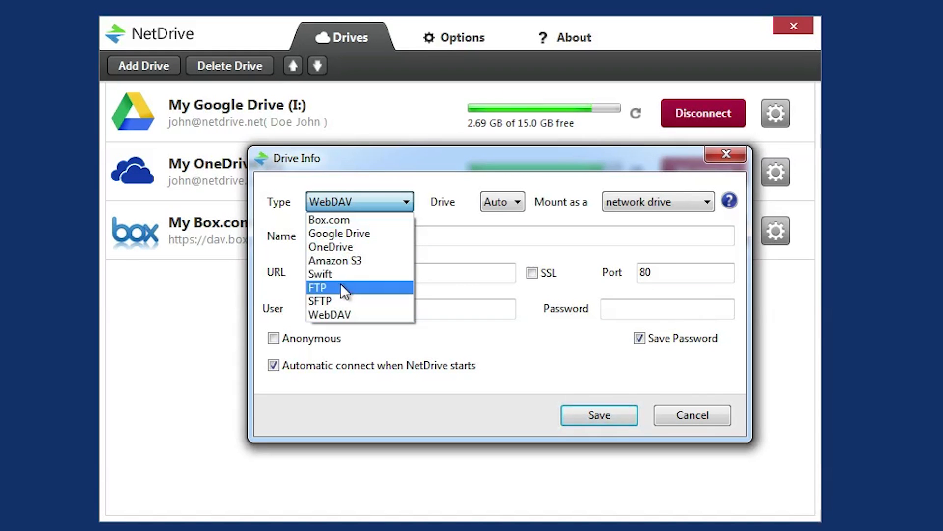
left_click(320, 300)
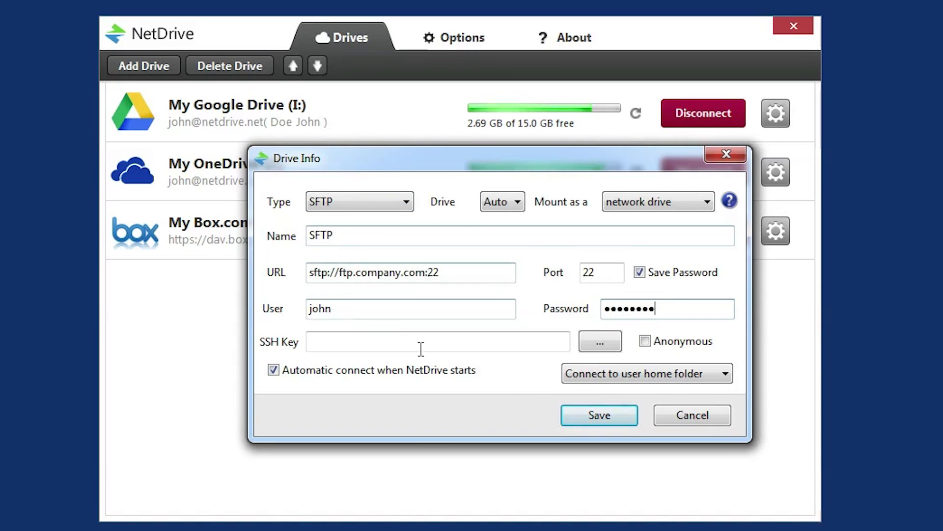
left_click(598, 415)
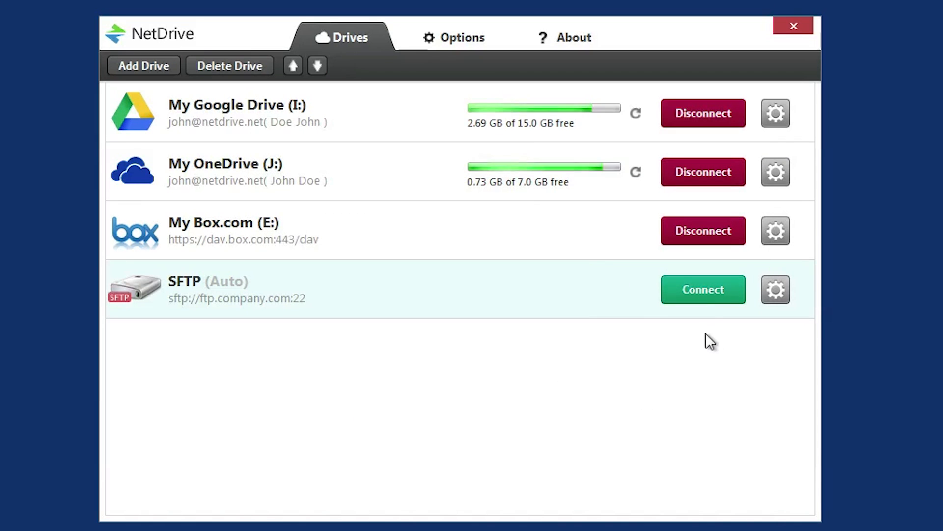
left_click(702, 289)
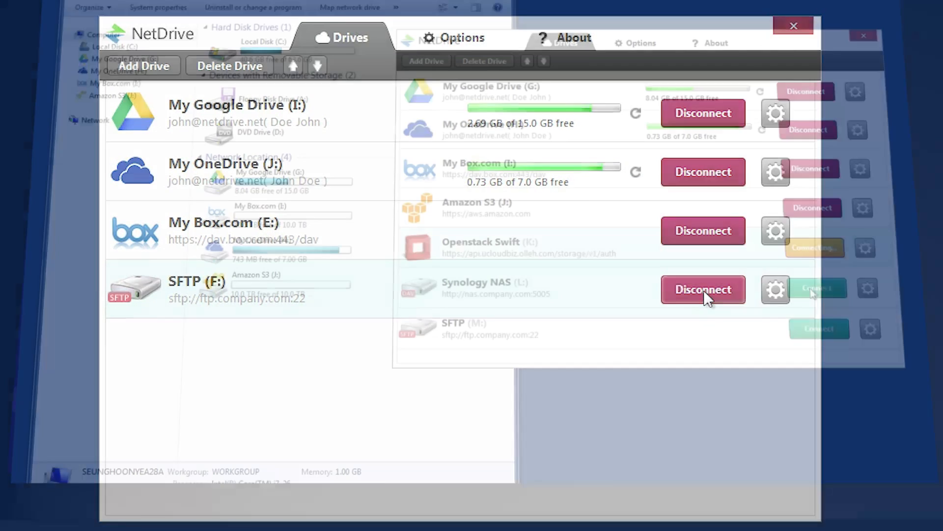